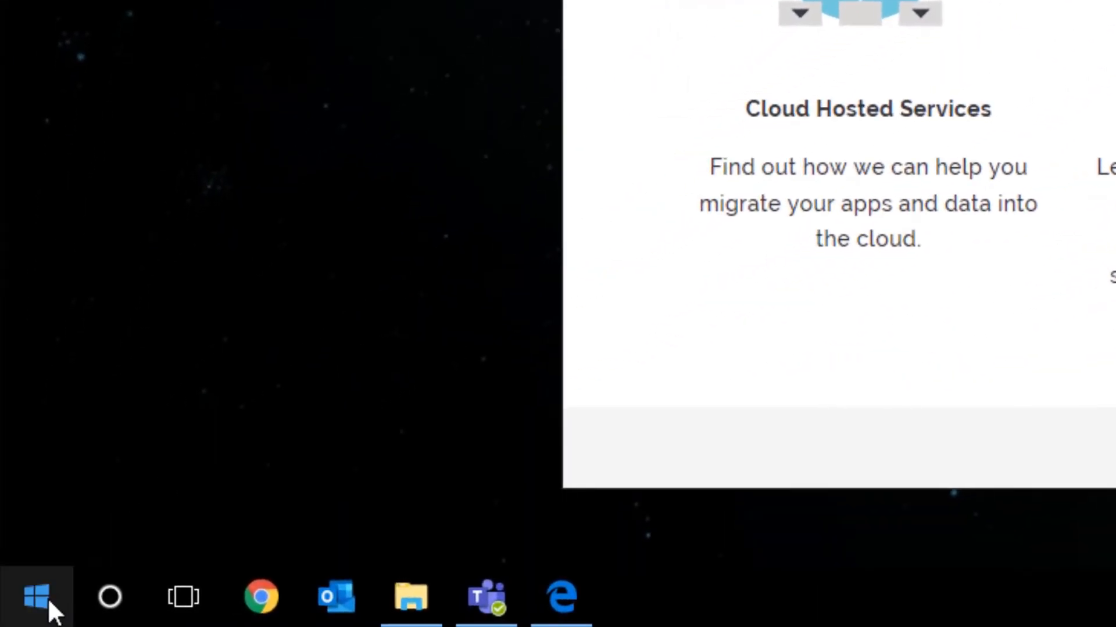
Search the Start menu for 'snippin' to find the Snipping Tool app.
click(36, 595)
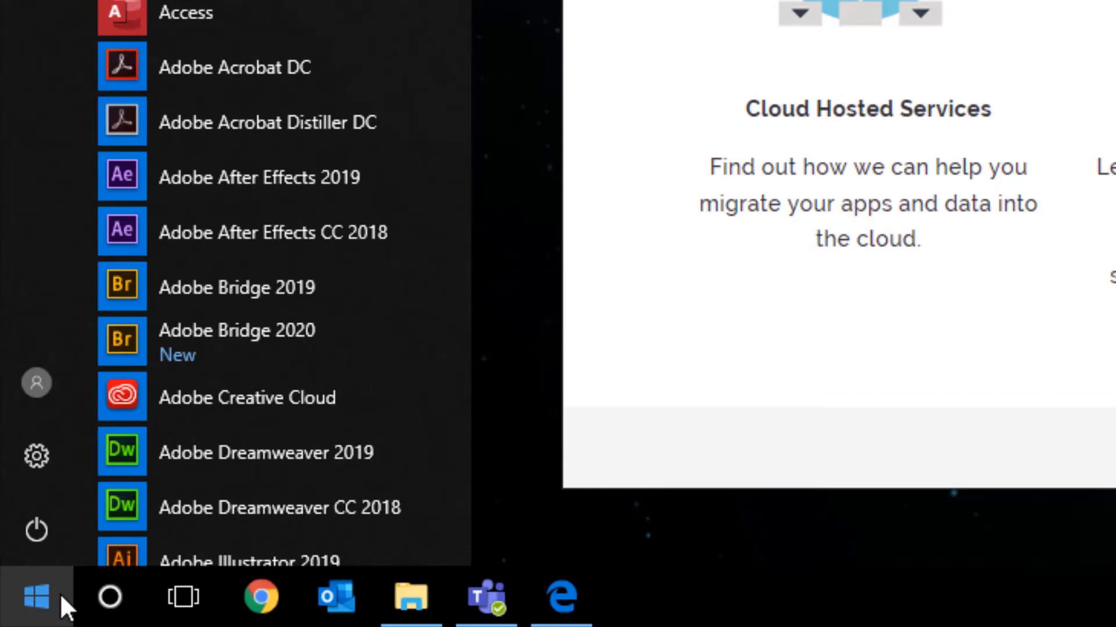
text(snipping tool)
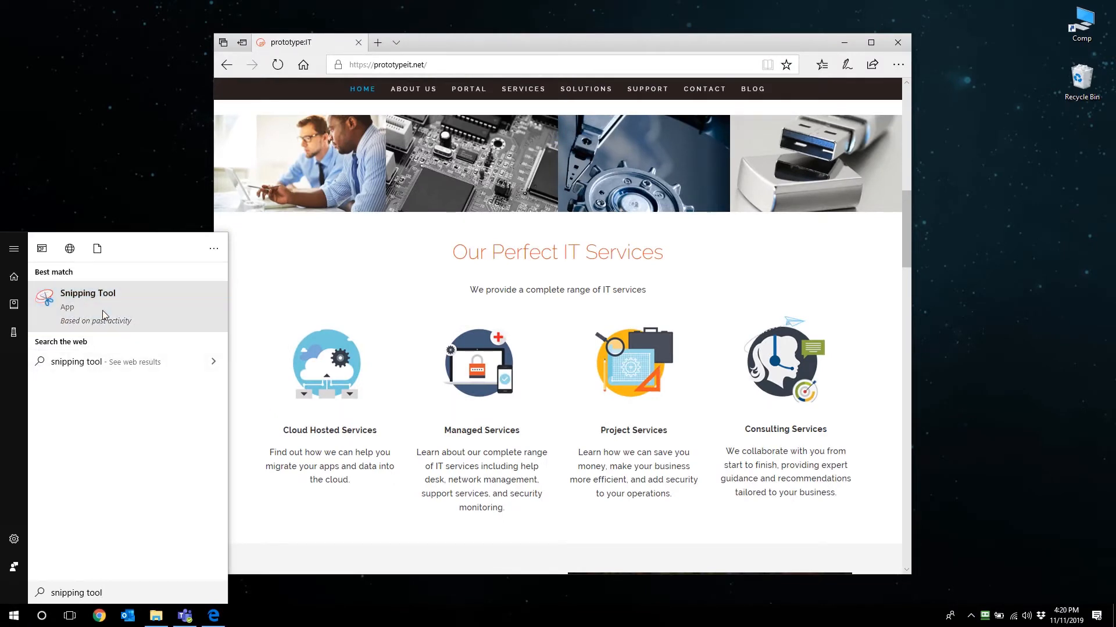
Launch Snipping Tool and snip the 'Our Perfect IT Services' section of the prototype:IT page.
click(88, 293)
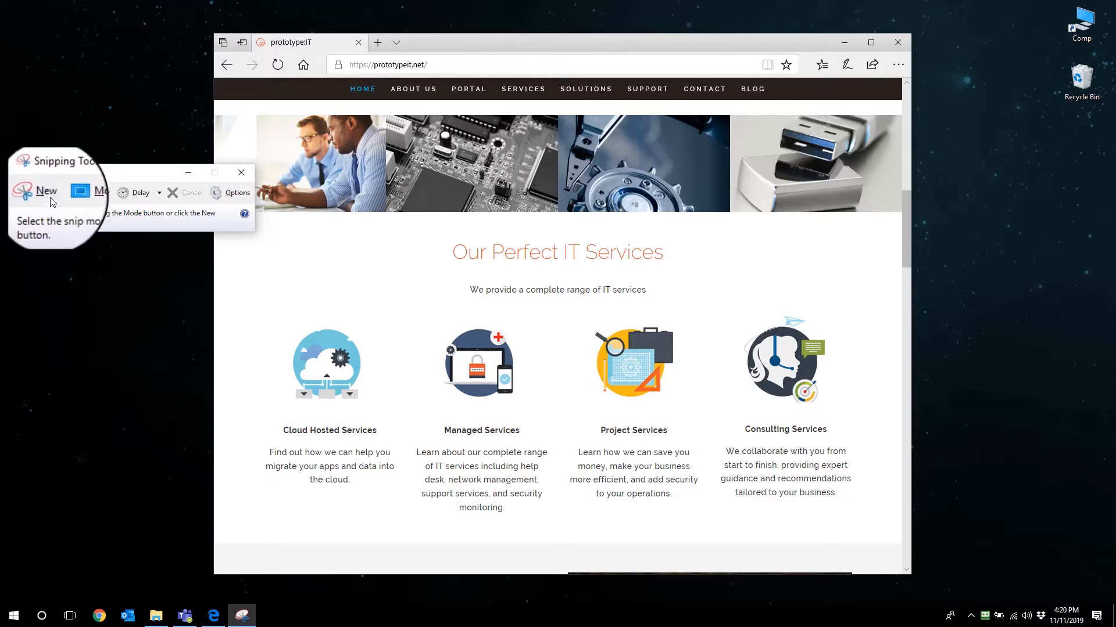
click(45, 192)
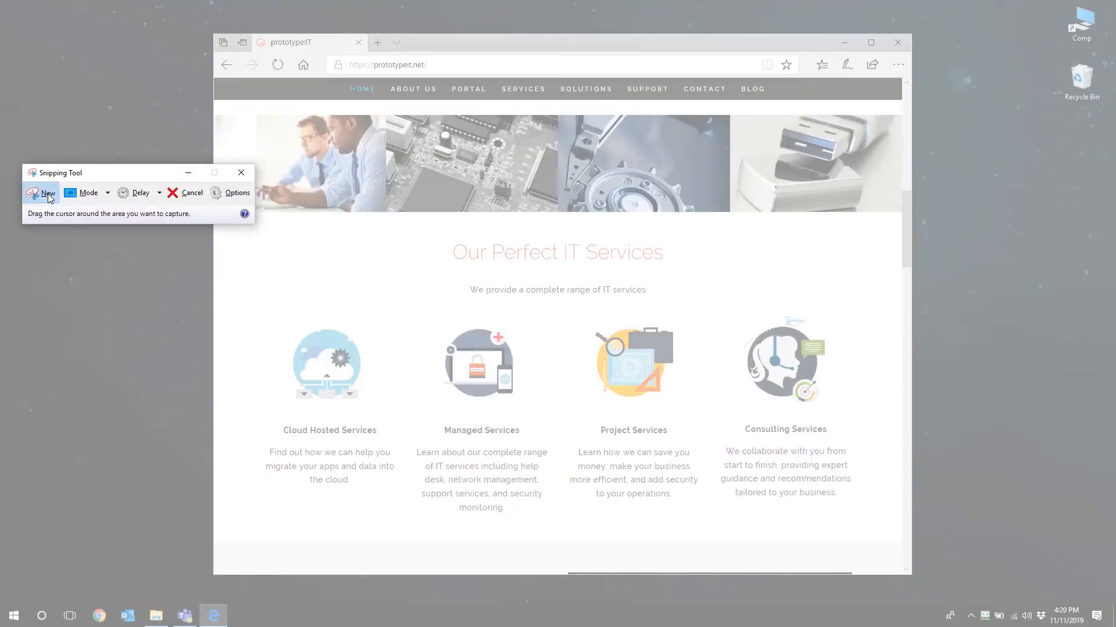
click(48, 192)
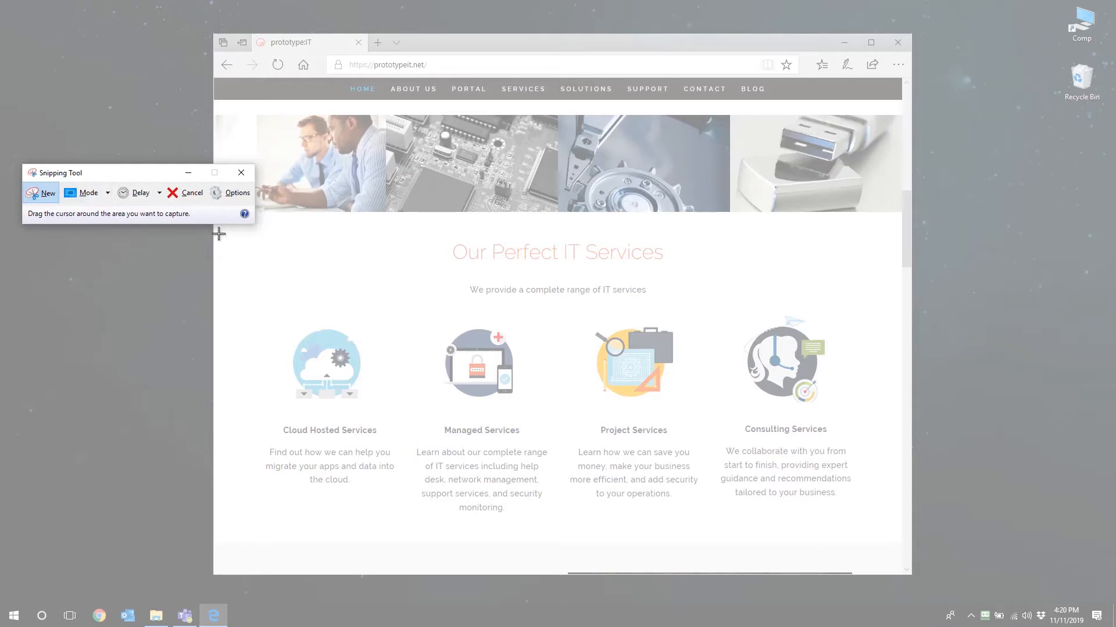
drag(219, 233, 830, 529)
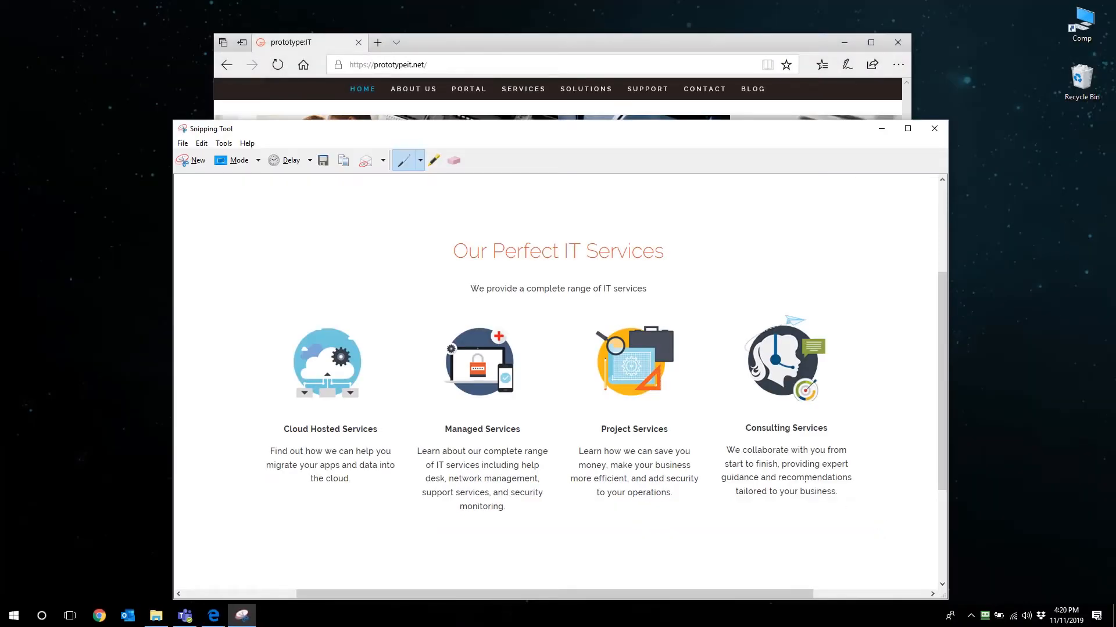
mouse_move(402, 158)
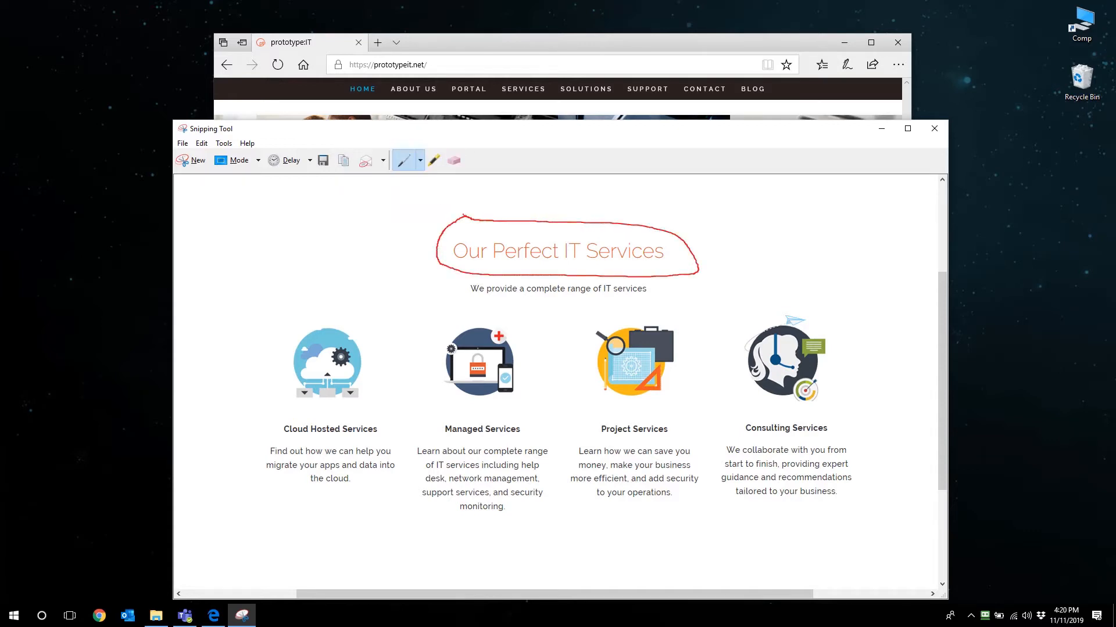
mouse_move(433, 160)
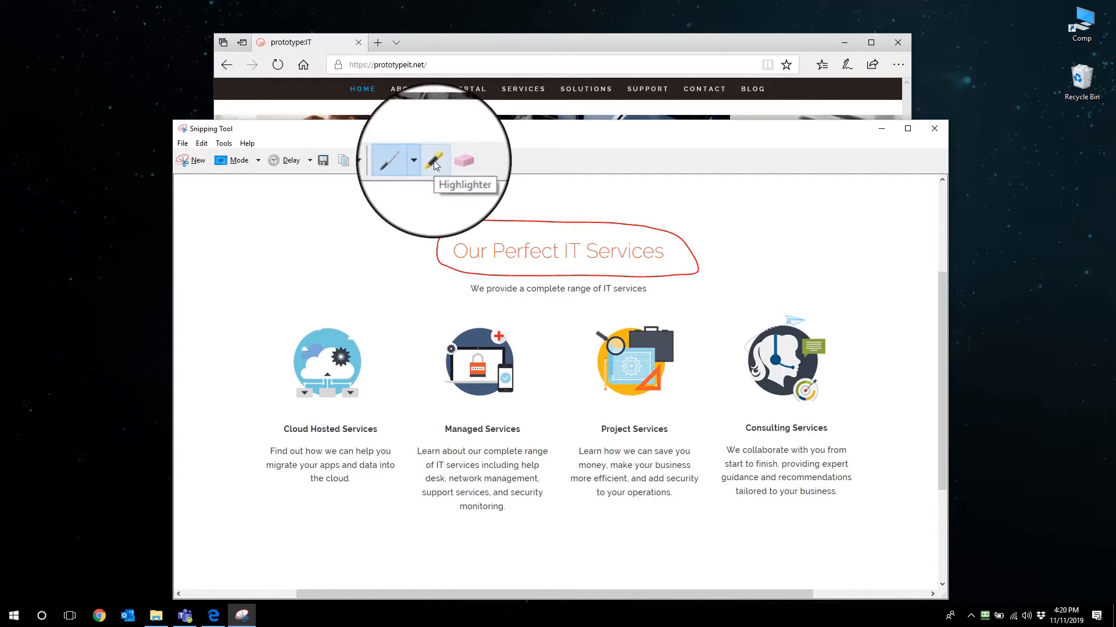
click(434, 160)
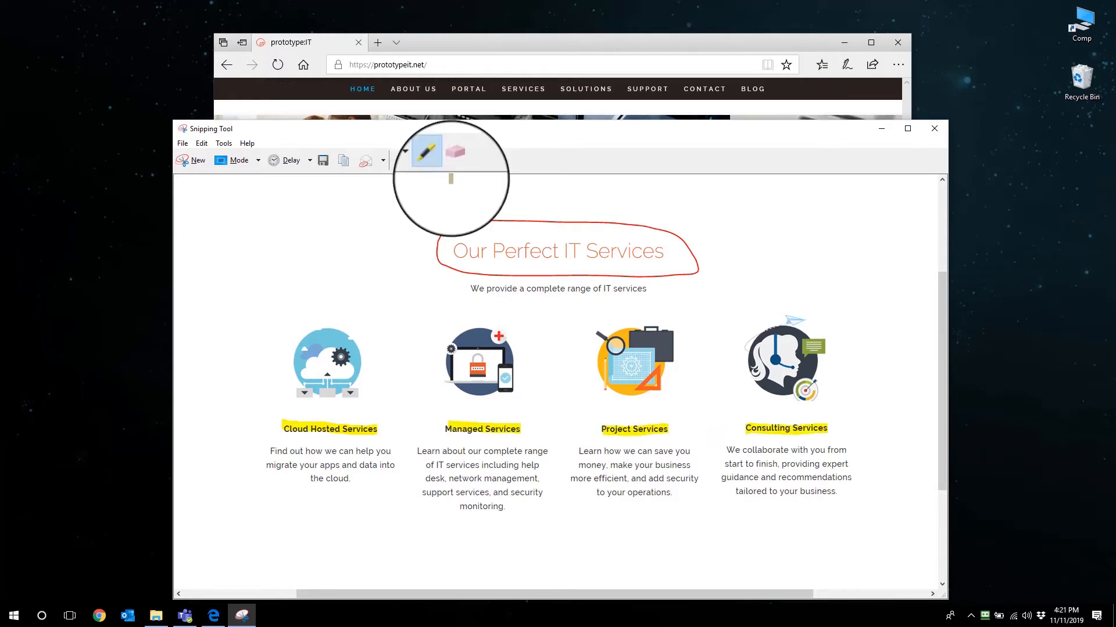
mouse_move(455, 160)
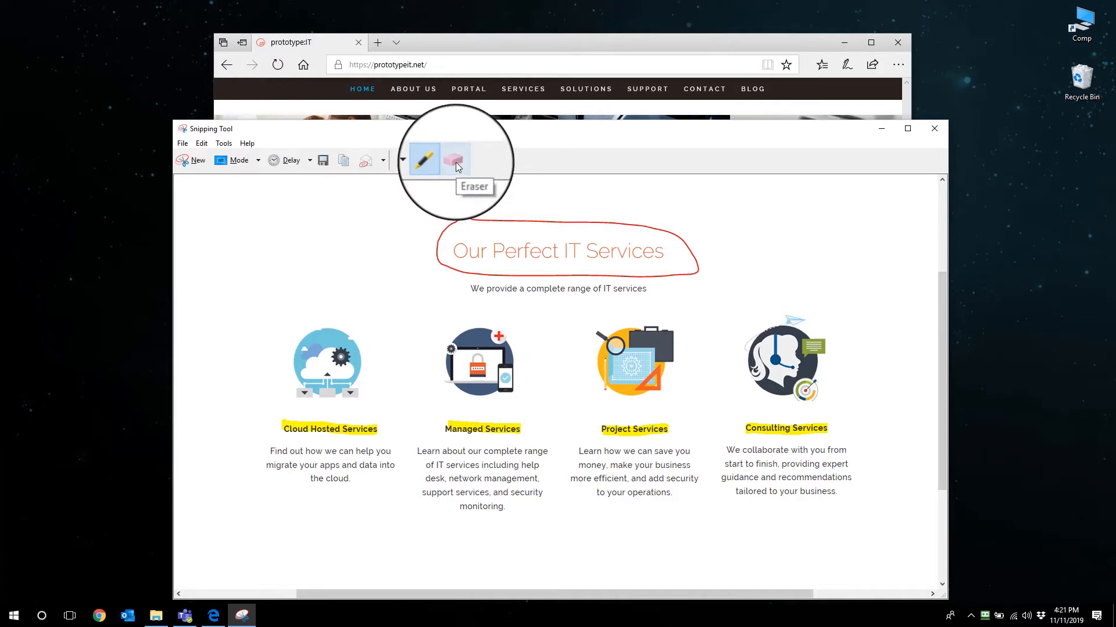
click(455, 159)
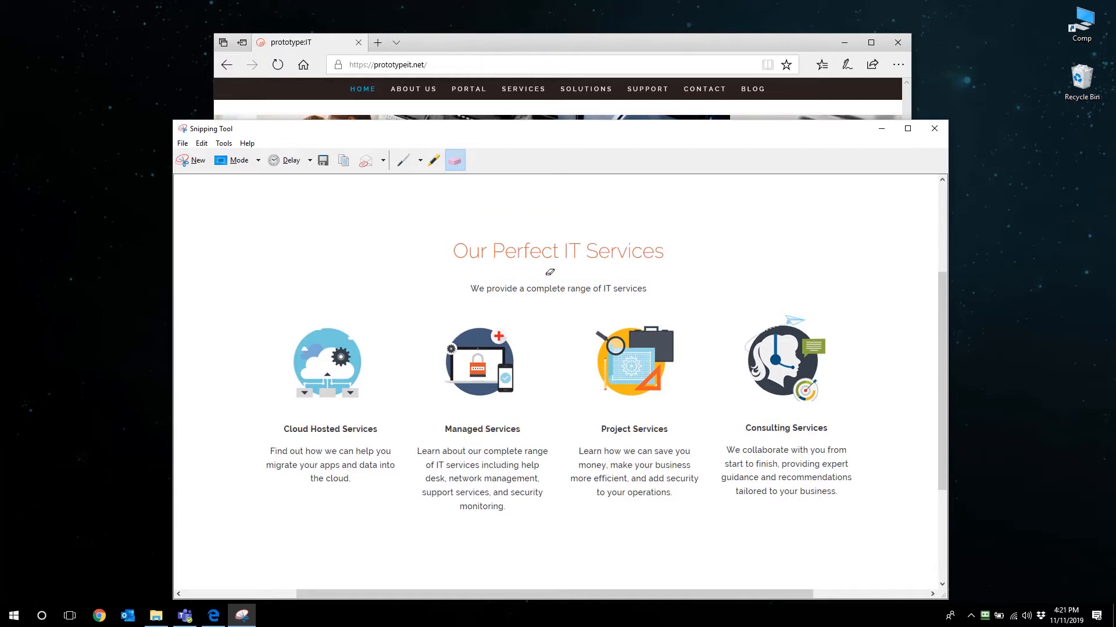
mouse_move(440, 239)
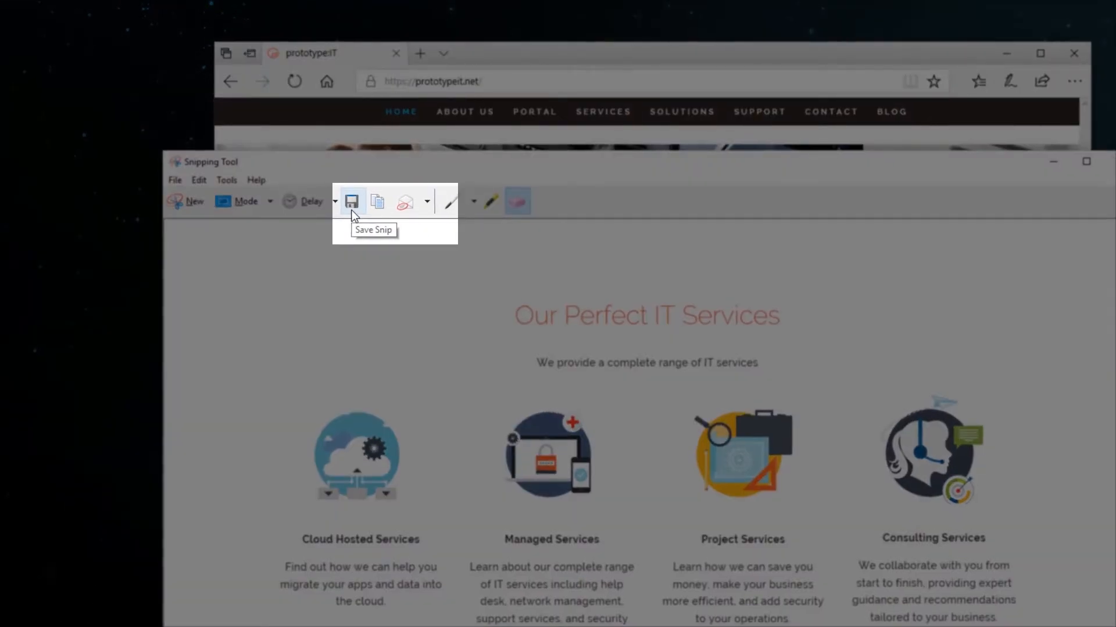
mouse_move(377, 202)
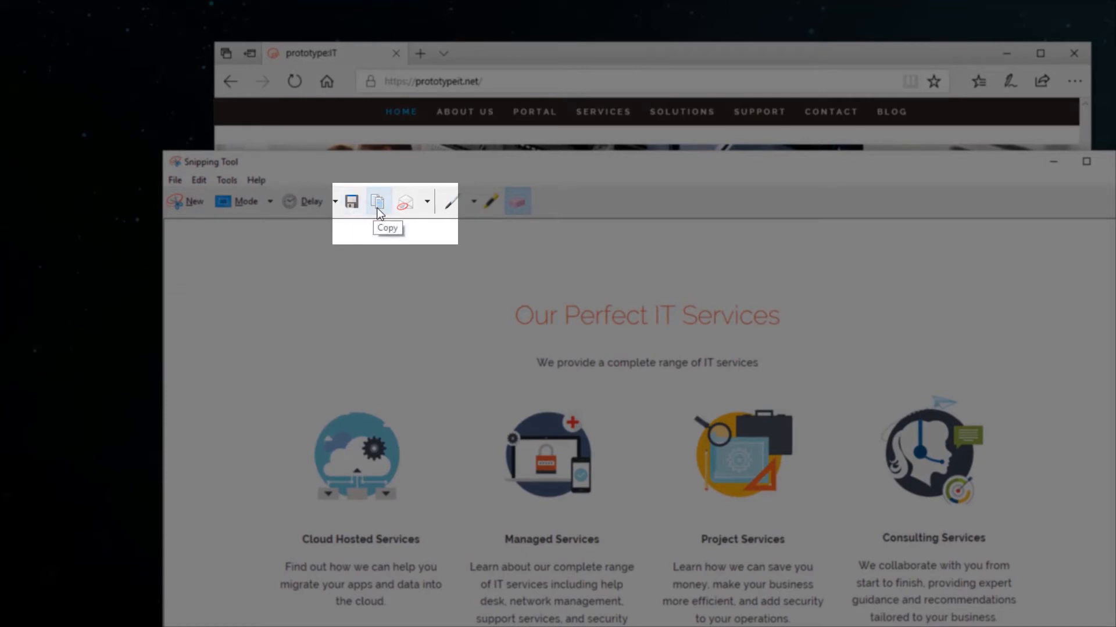
mouse_move(404, 202)
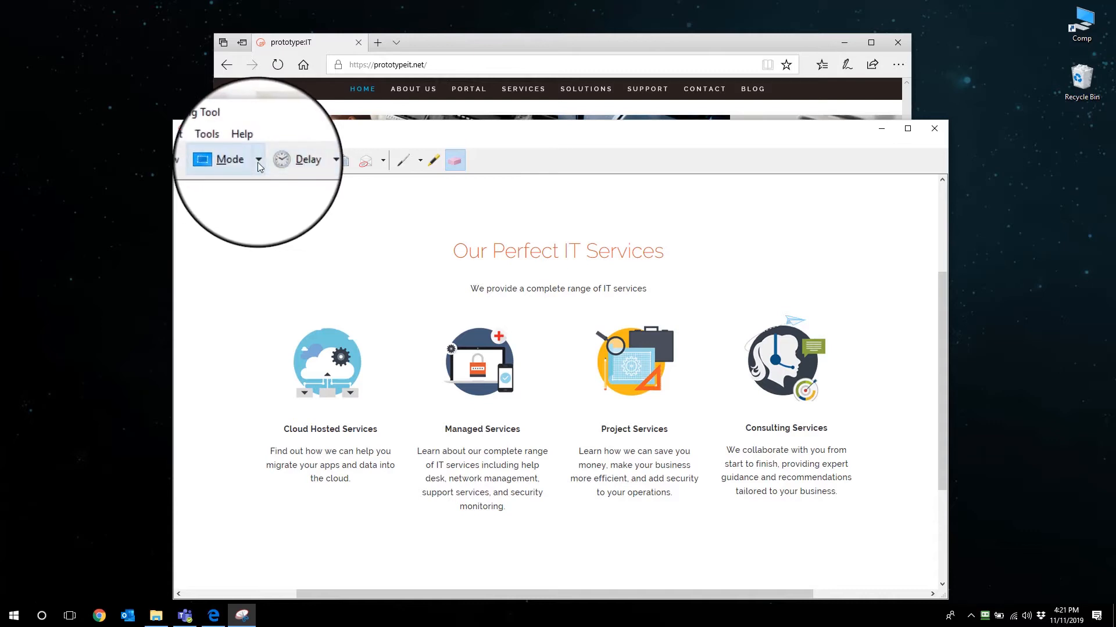
Switch to Window Snip mode and start a snip of the prototype:IT browser window.
click(229, 159)
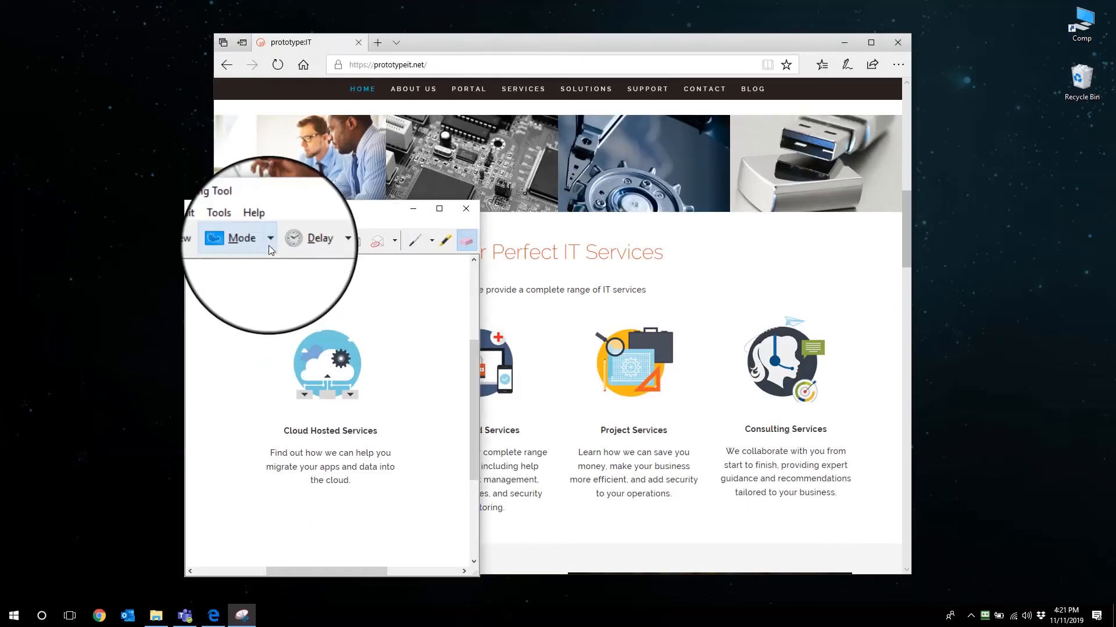
click(242, 237)
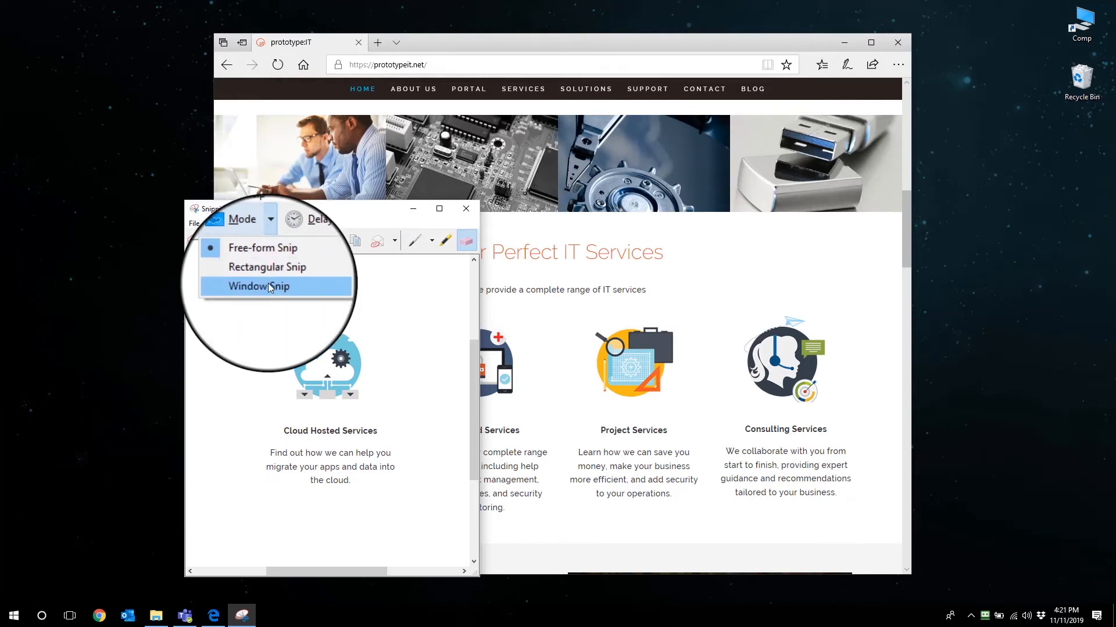
click(258, 286)
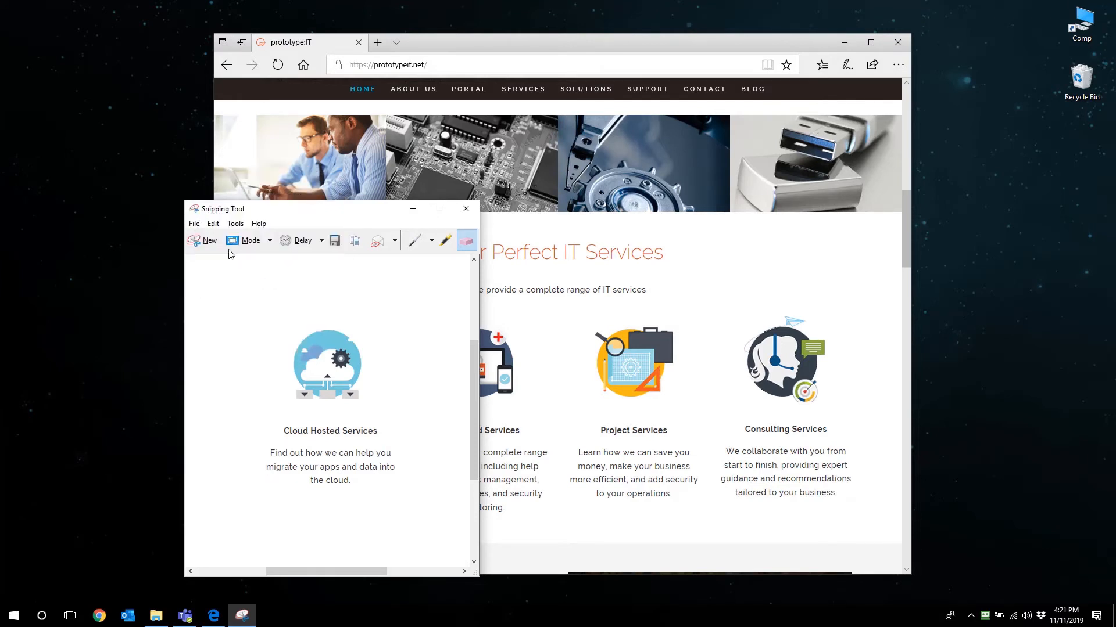
click(205, 240)
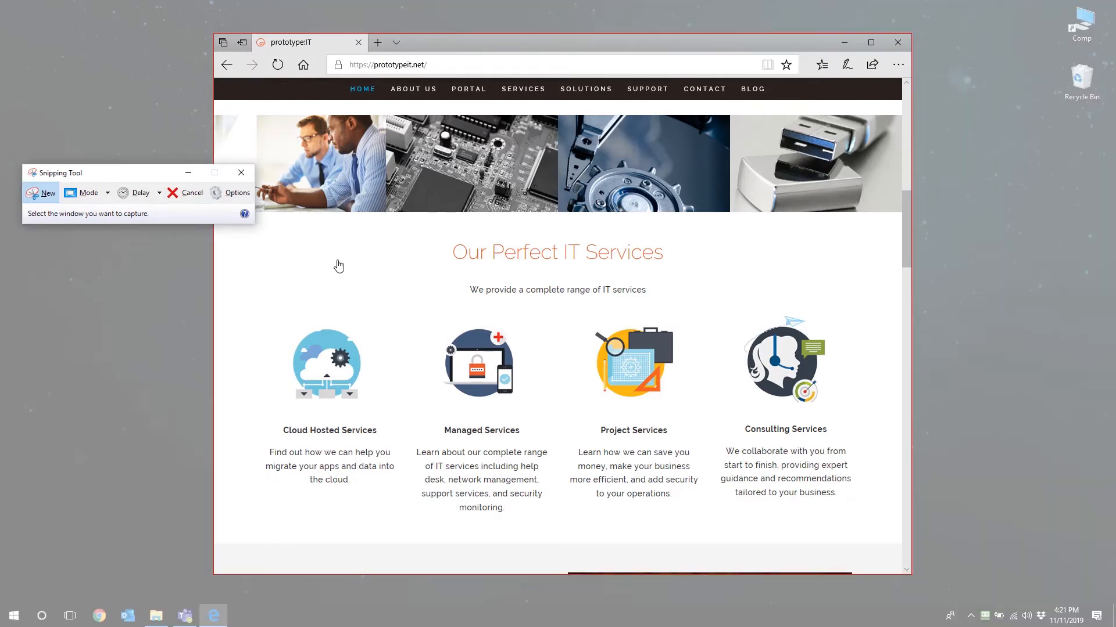
click(41, 193)
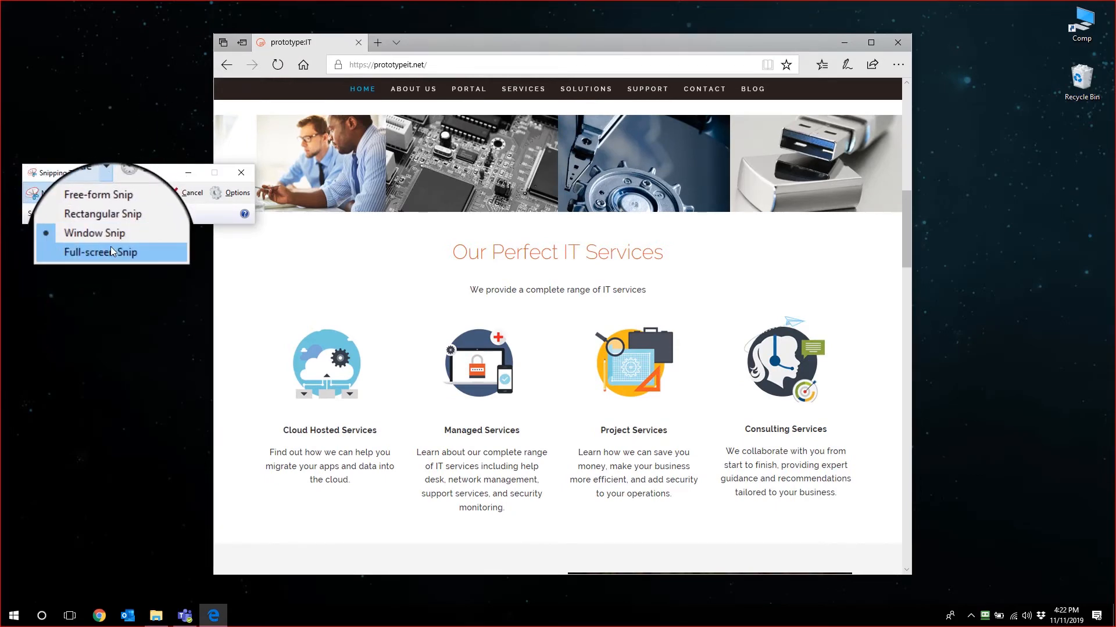
Choose Full-screen Snip as the capture mode.
click(101, 252)
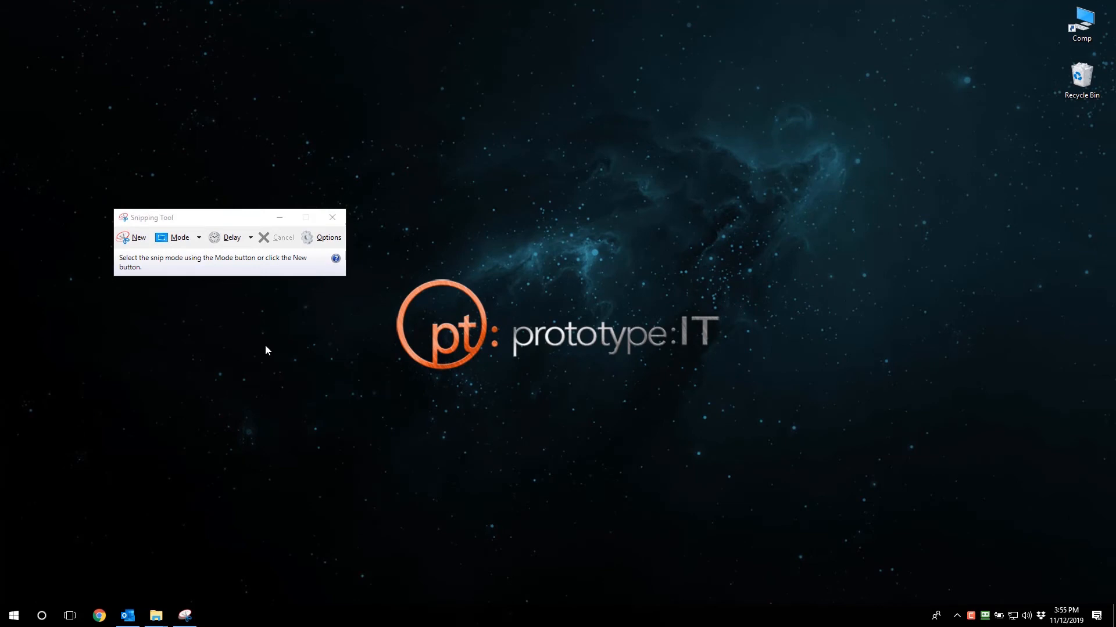
mouse_move(32, 611)
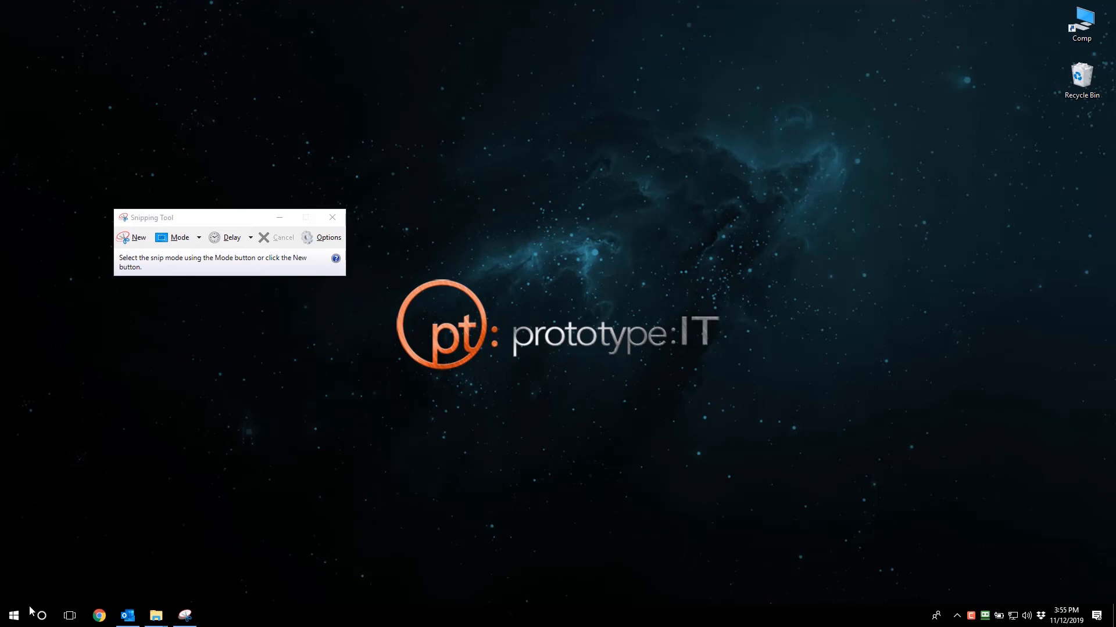
Set a snip delay, start a new delayed snip, and open the Start menu for capture.
click(12, 614)
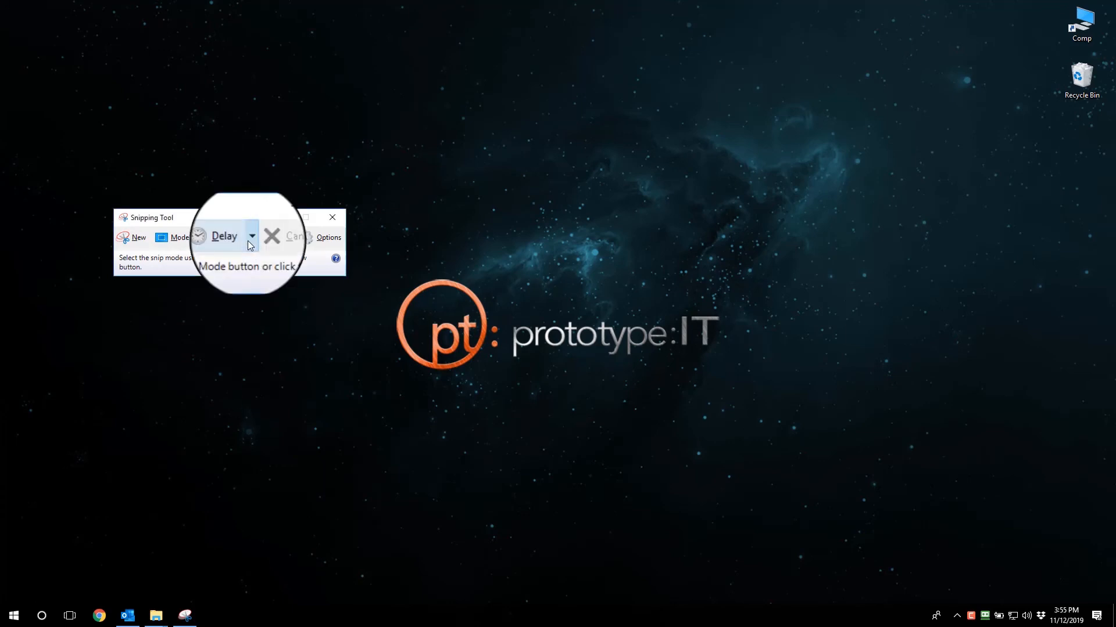
click(253, 236)
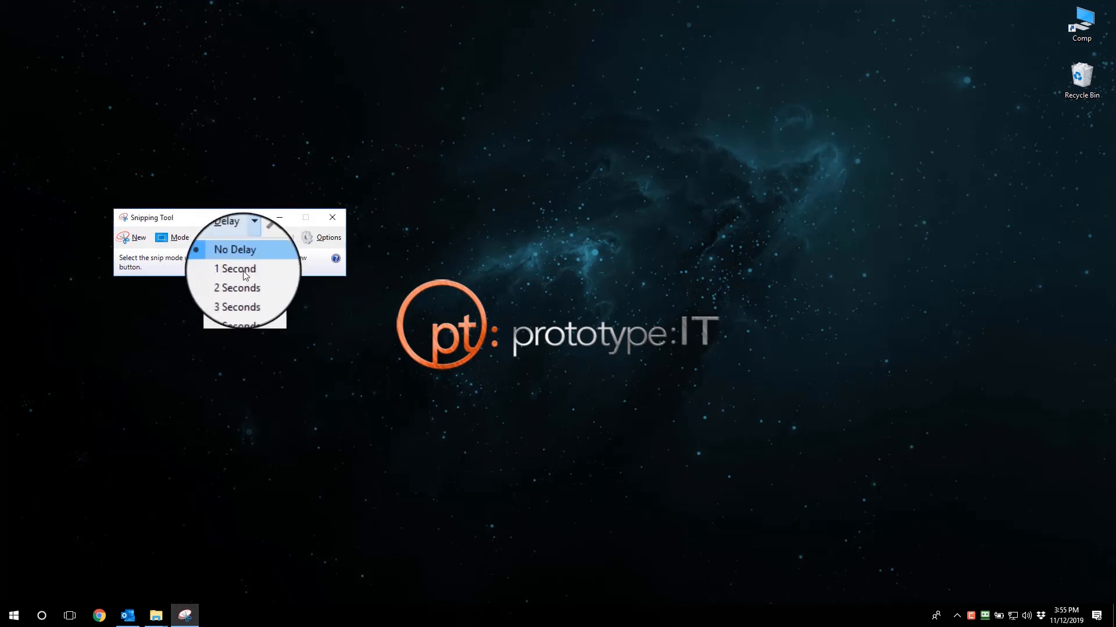
click(235, 249)
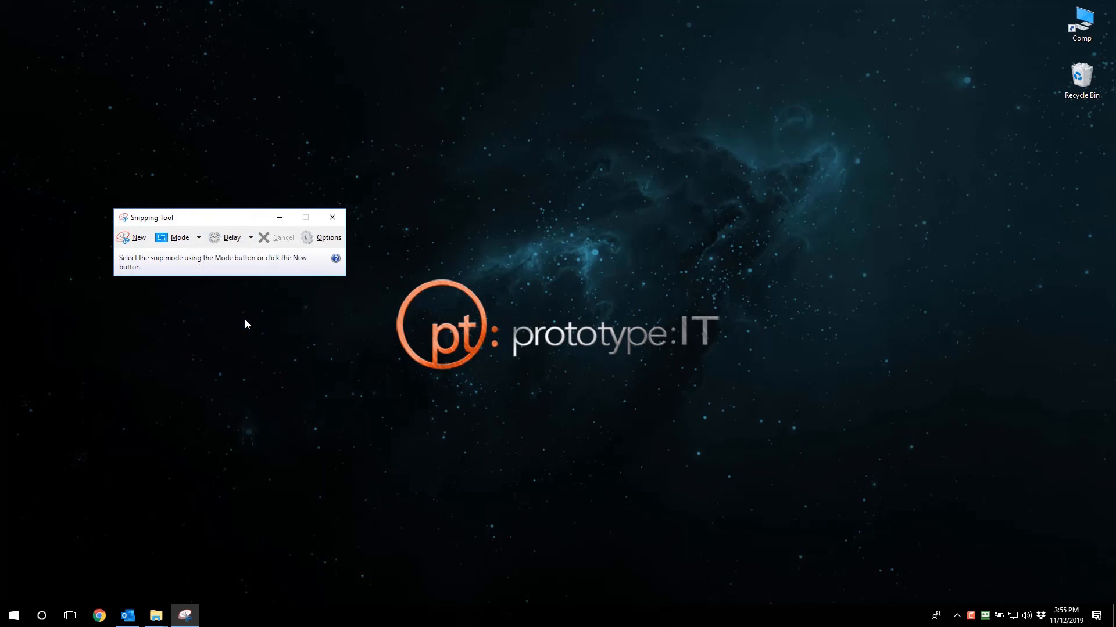
mouse_move(207, 247)
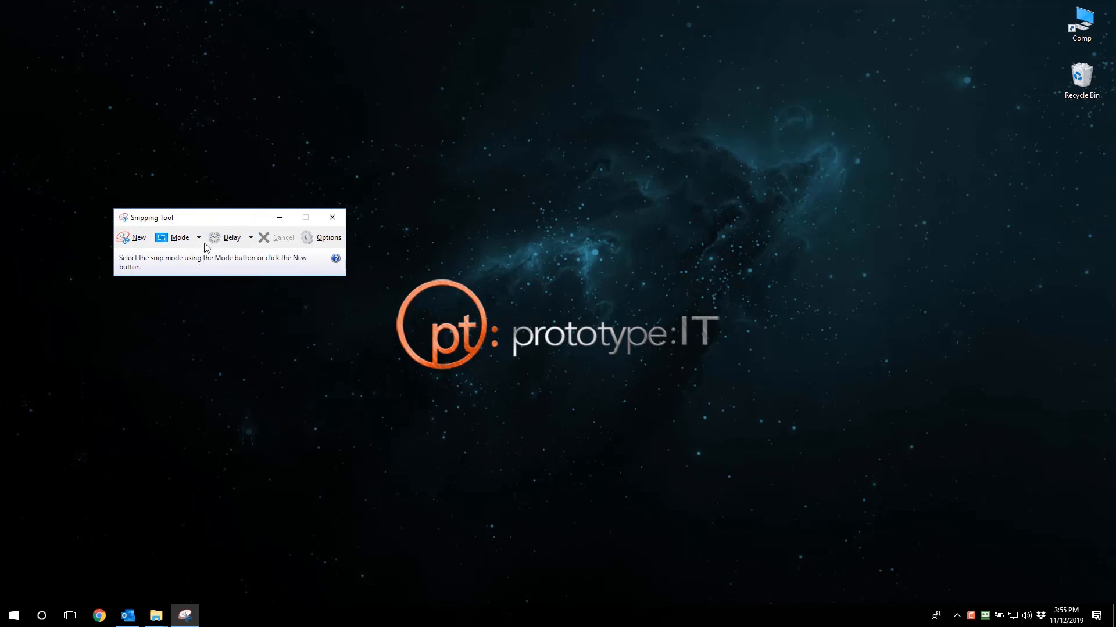
click(199, 237)
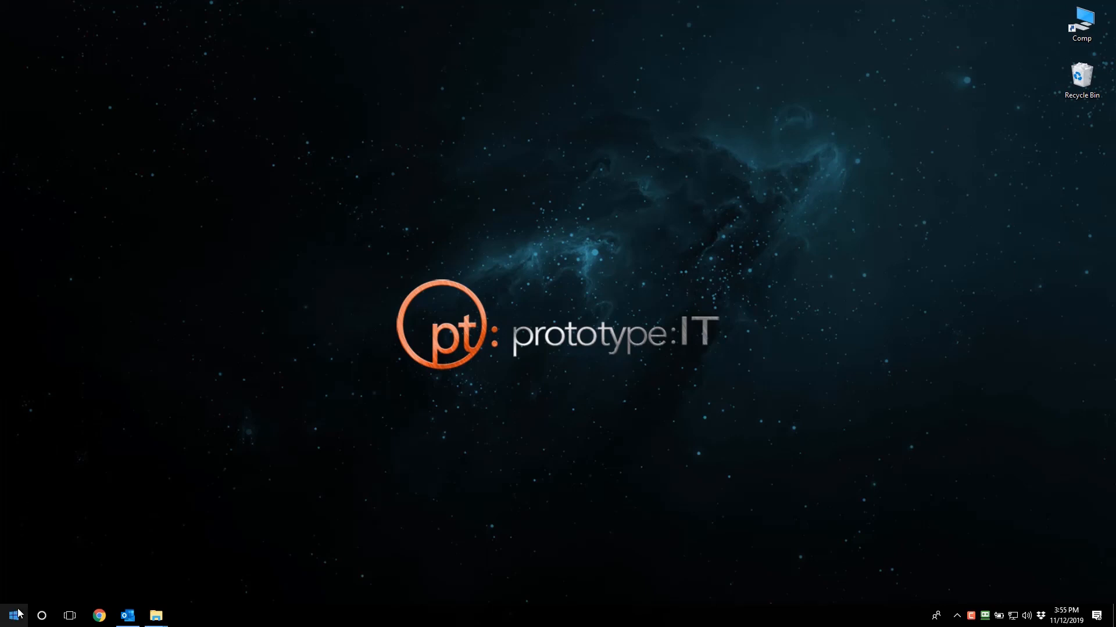
click(10, 615)
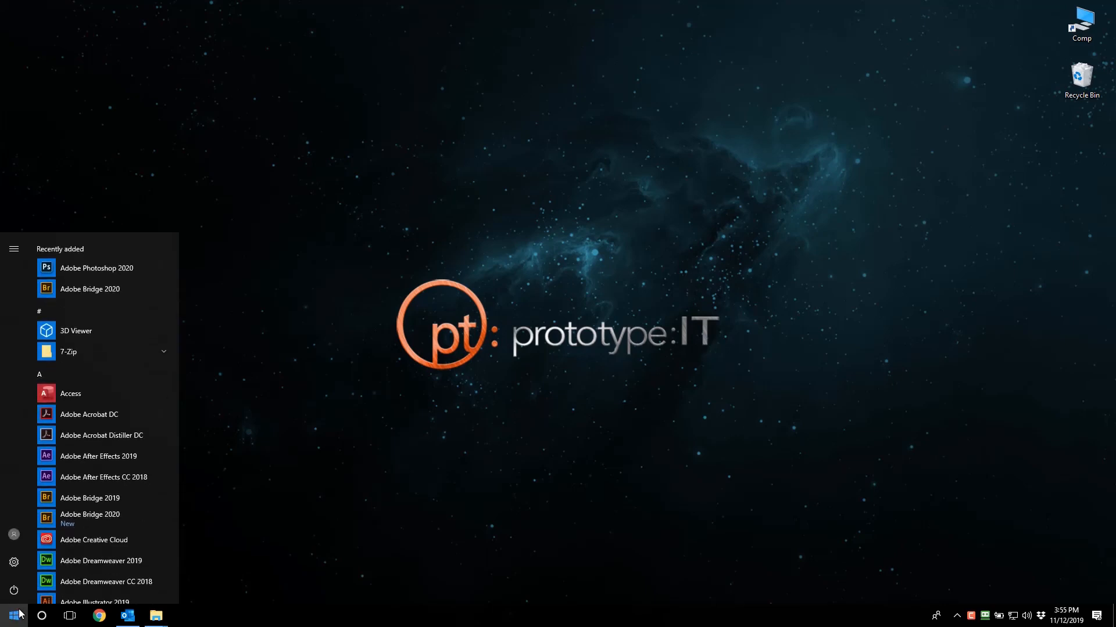